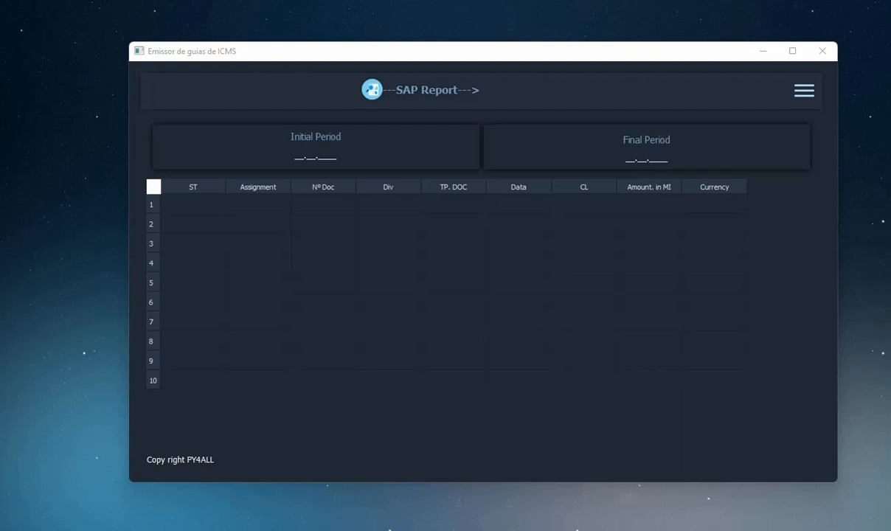
mouse_move(433, 238)
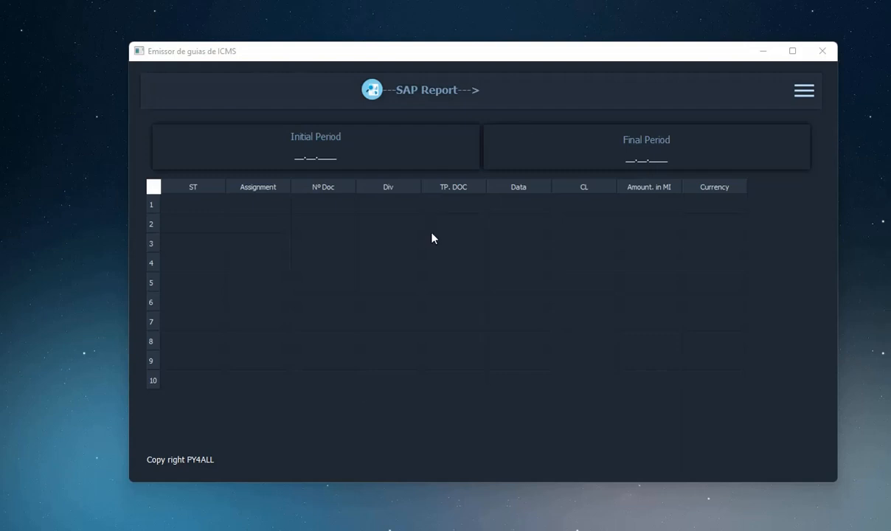
Open the report actions menu and log in via the py4all SAP Logon entry.
click(258, 300)
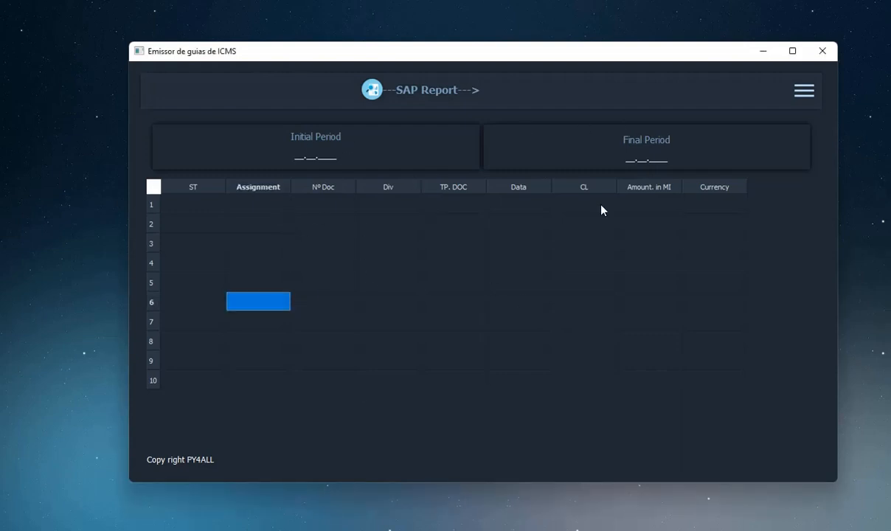
click(804, 90)
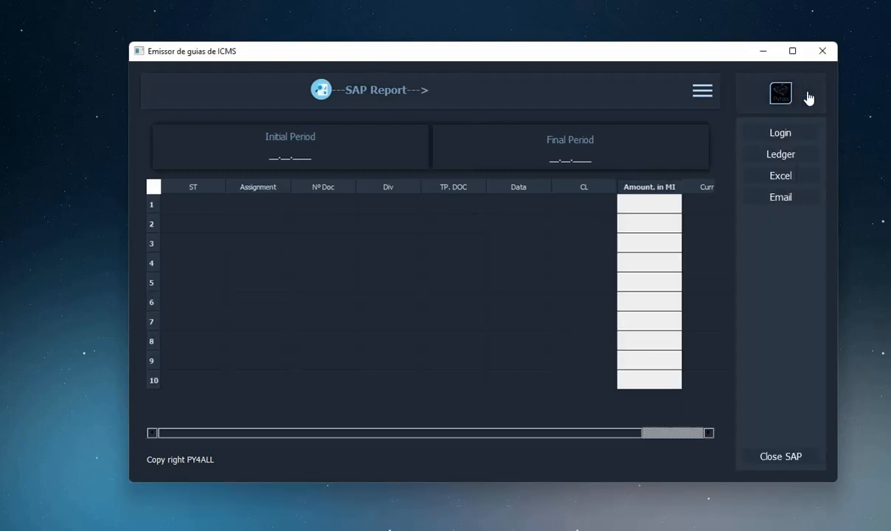
mouse_move(780, 133)
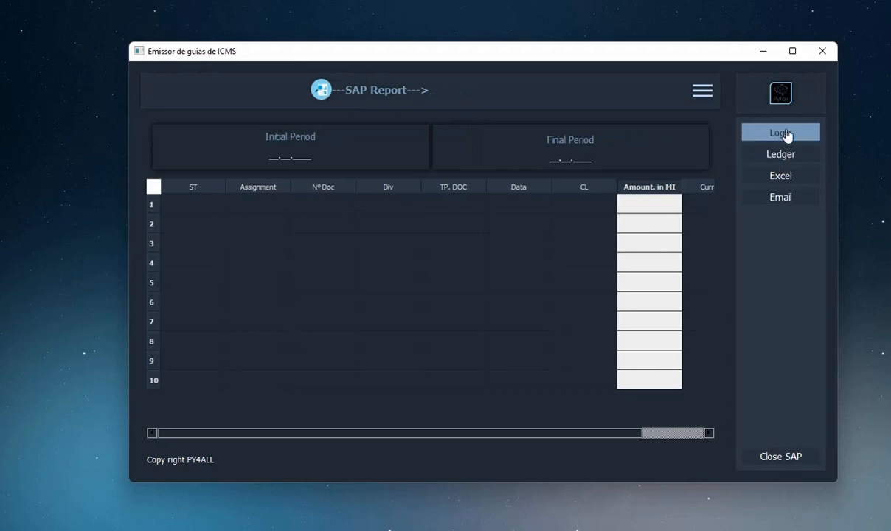
click(780, 133)
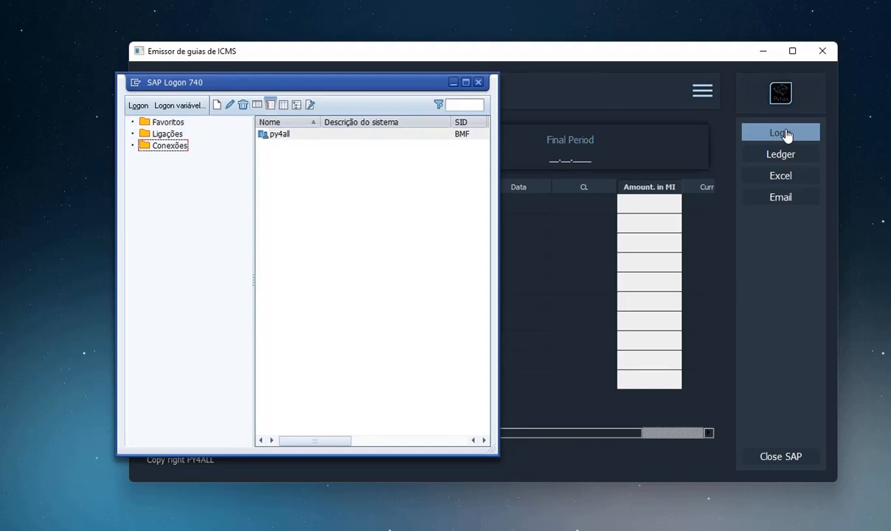
double_click(280, 133)
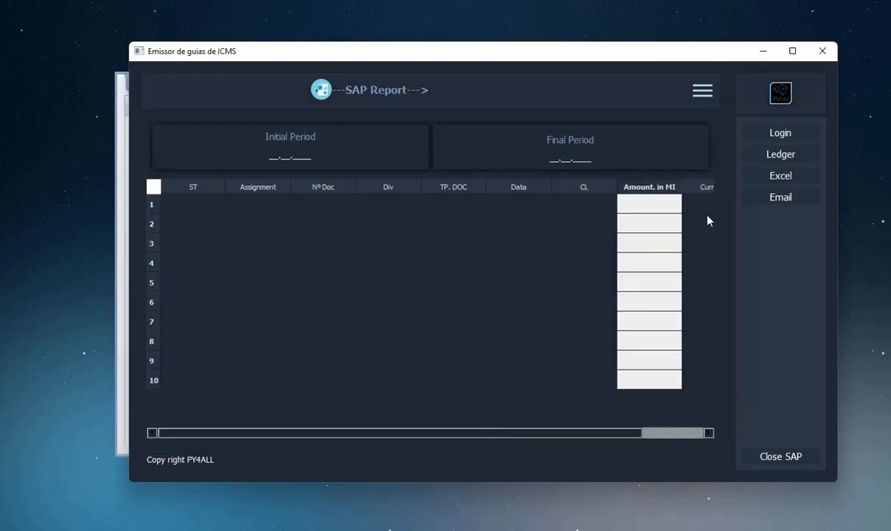
Enter 01.01.2022 as Initial Period and 31.01.2022 as Final Period.
text(01.01.2022)
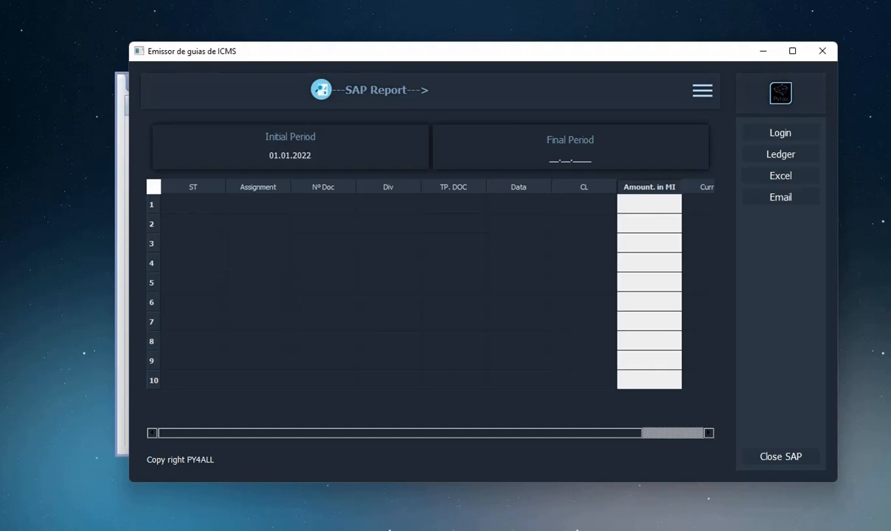
text(31.01.2022)
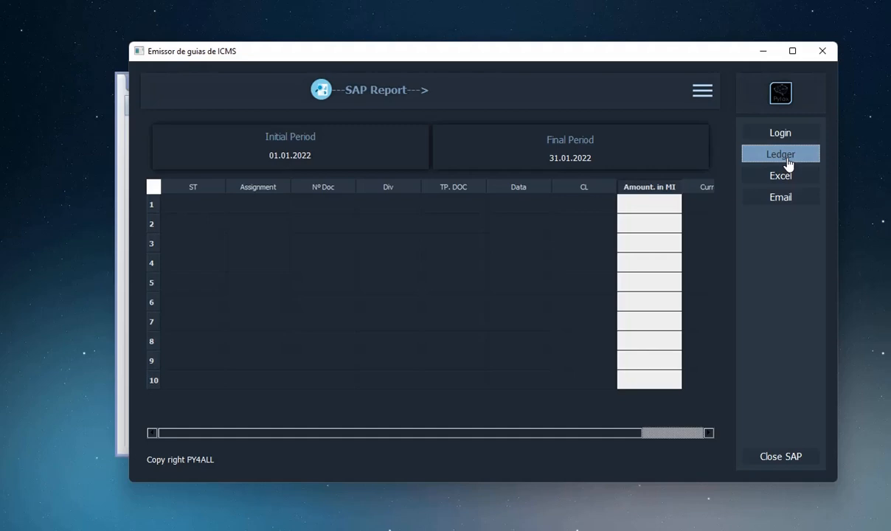
Run Ledger to load January 2022 SAP entries with assignments, documents and BRL amounts.
click(781, 154)
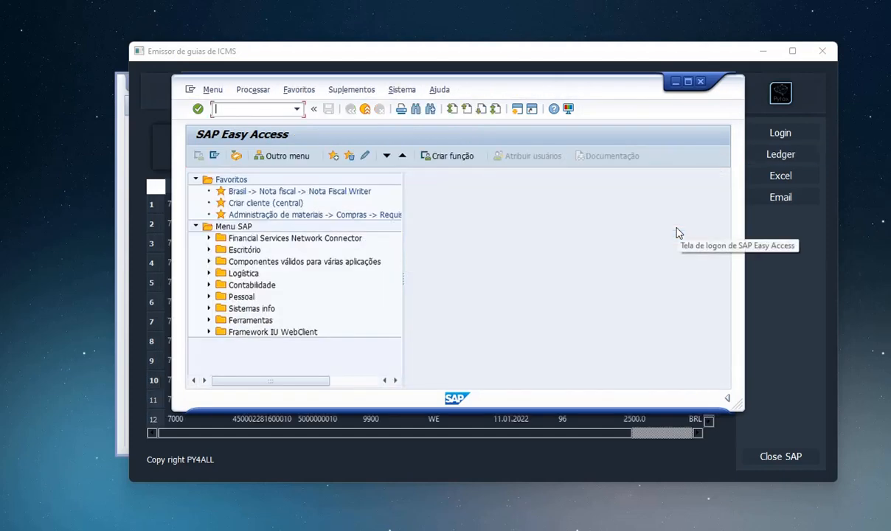
click(780, 153)
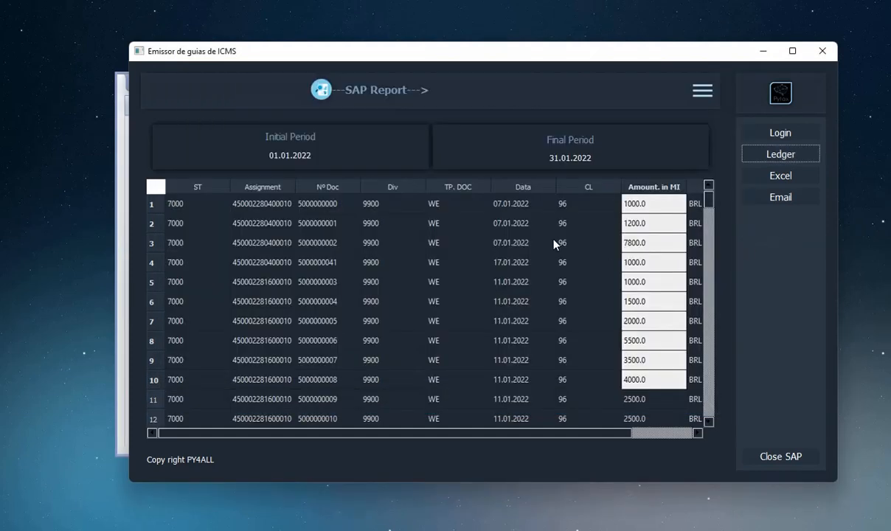
click(261, 204)
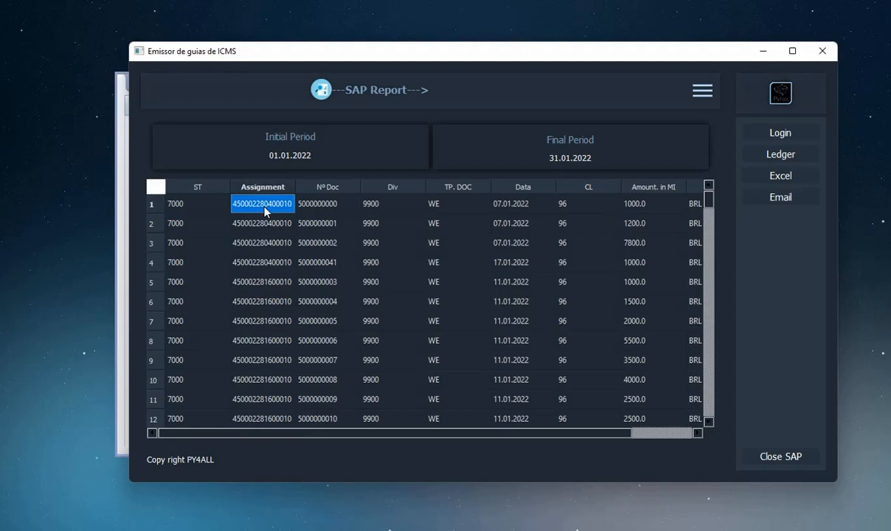
mouse_move(780, 175)
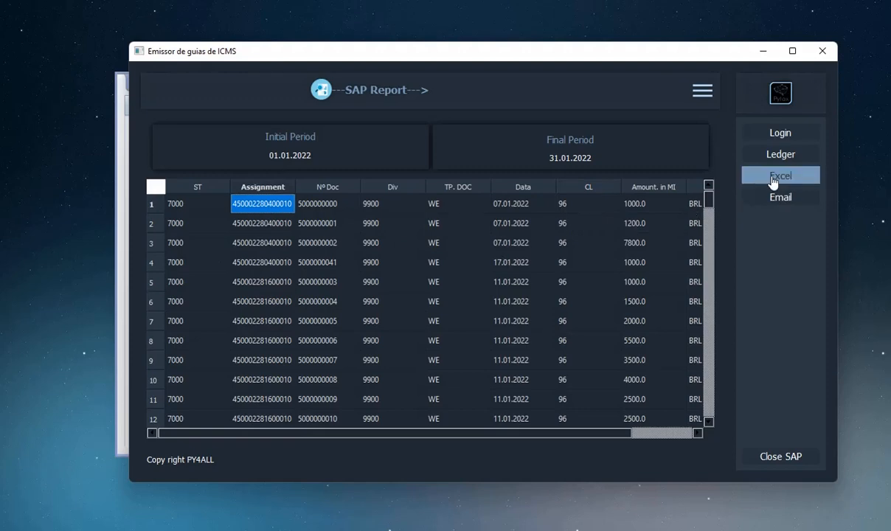
Export the ledger to Reports.xlsx and review the exported rows on the leadger sheet.
click(780, 176)
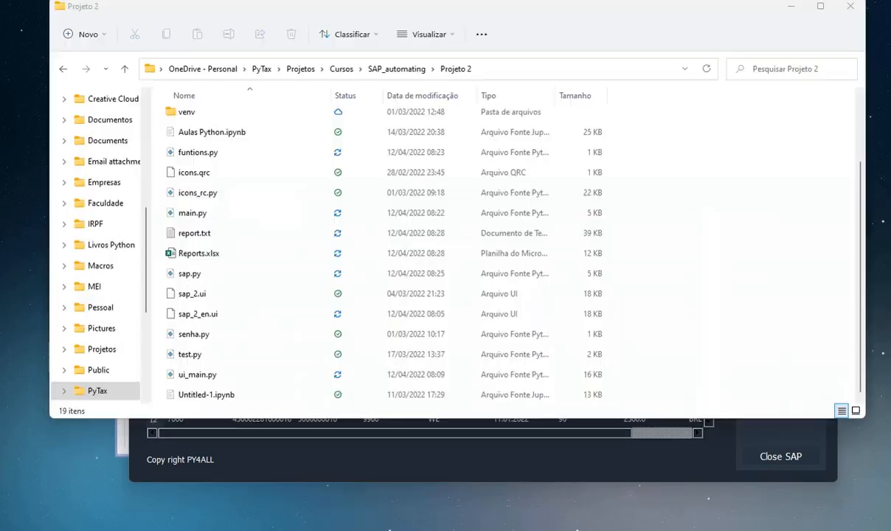
double_click(199, 253)
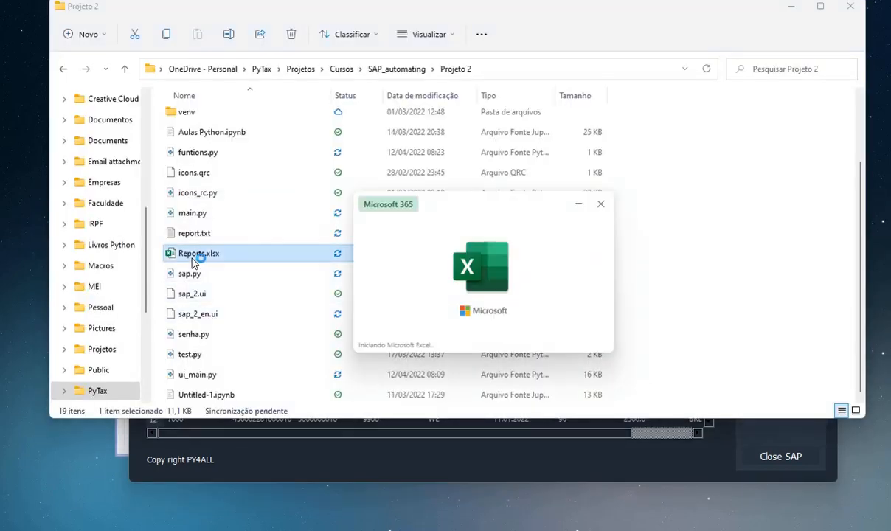
double_click(199, 253)
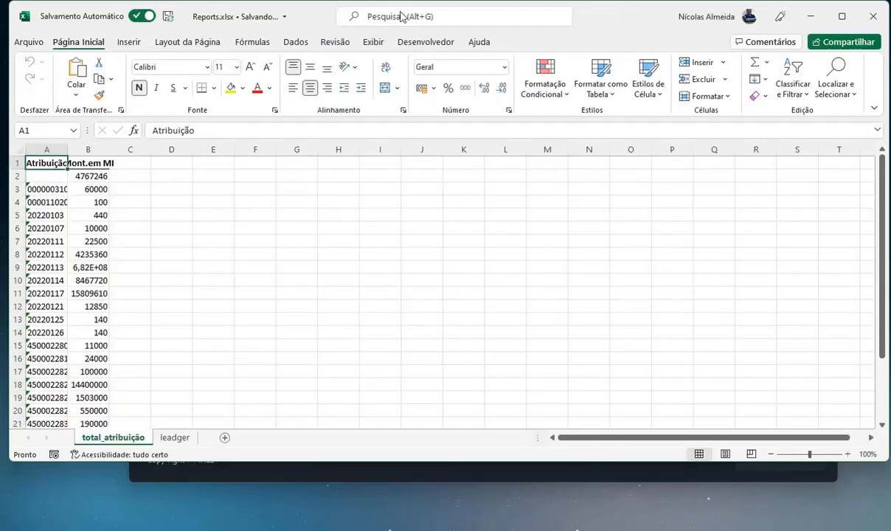
click(174, 437)
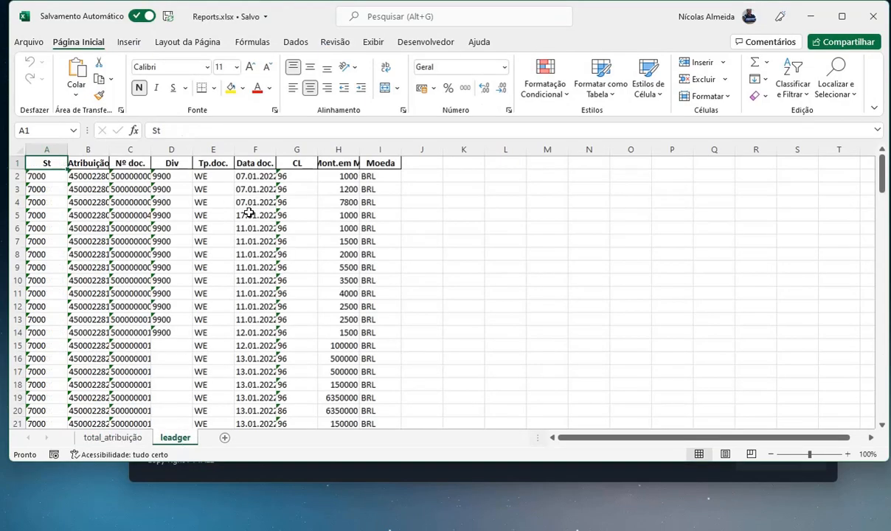
scroll(down, 3)
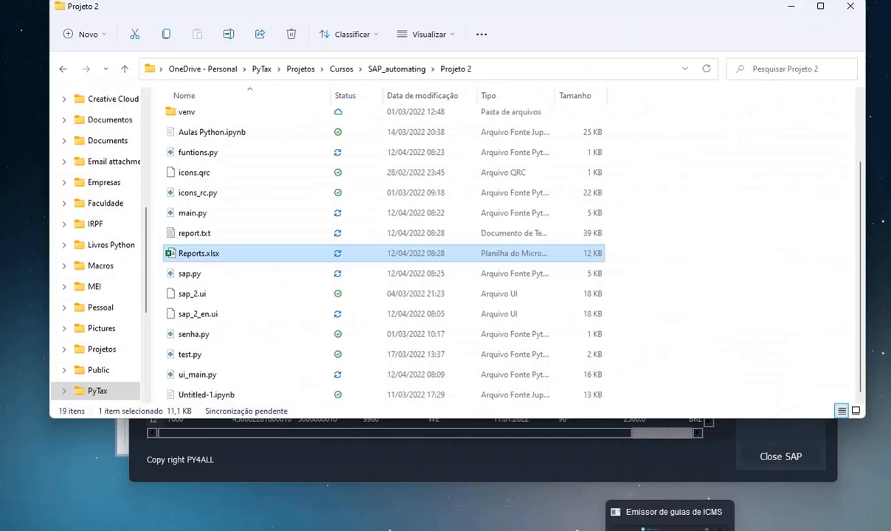
Email the exported Excel report from the app and close the success message.
double_click(198, 253)
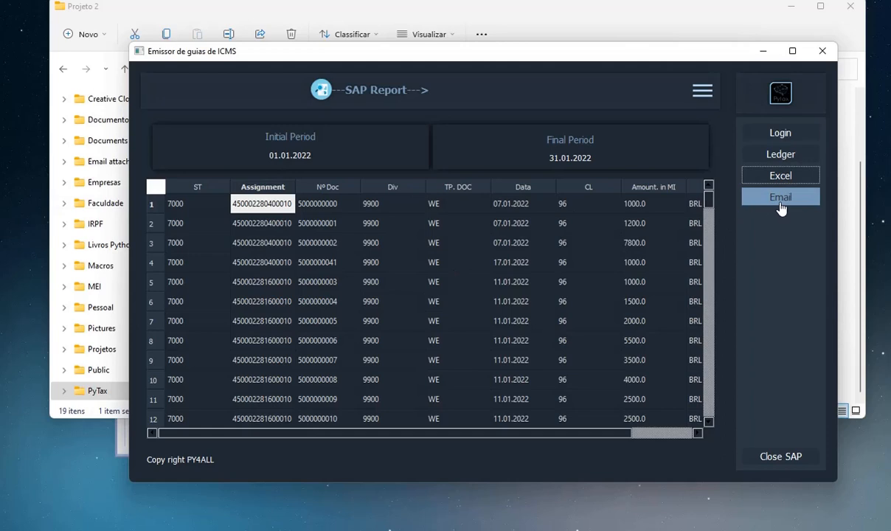
click(780, 196)
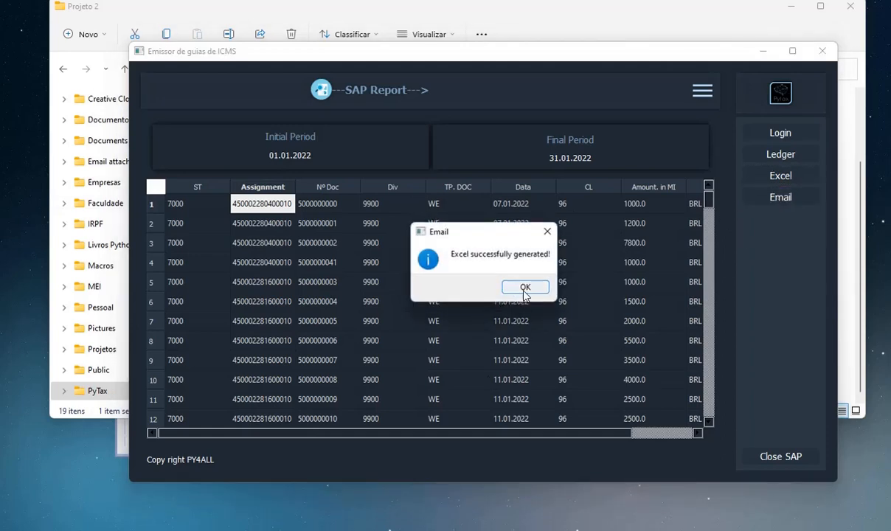
click(525, 287)
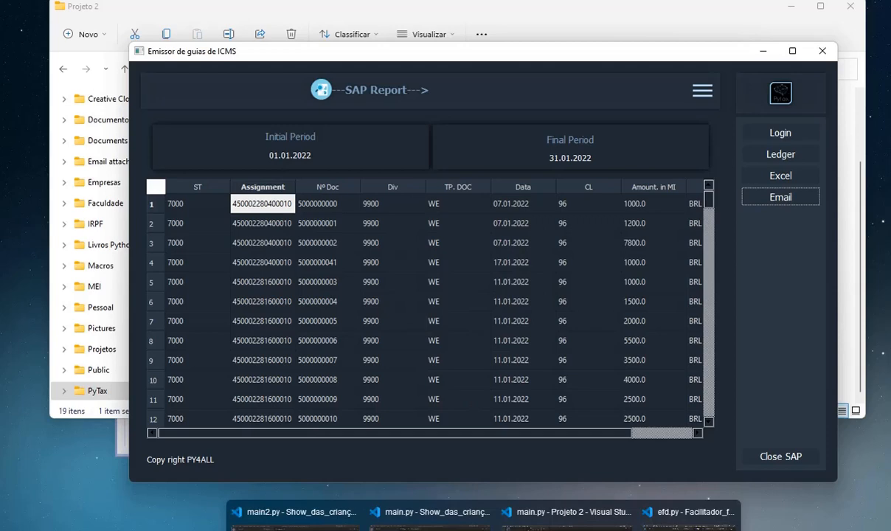
Collapse the side menu so the ledger table shows all columns through Currency.
click(780, 196)
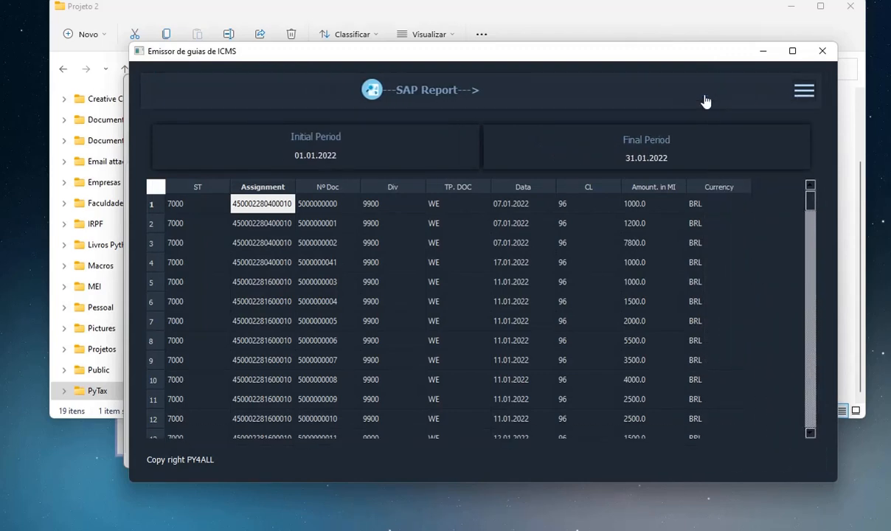
mouse_move(466, 112)
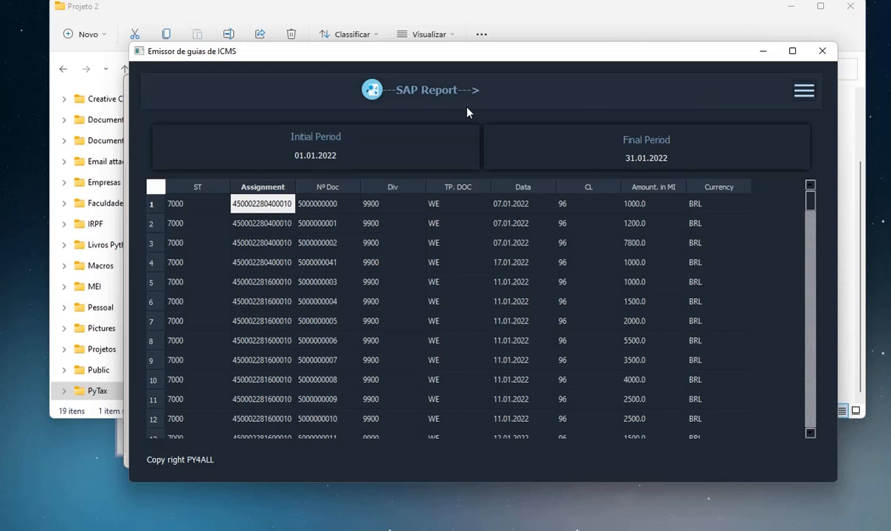
mouse_move(500, 281)
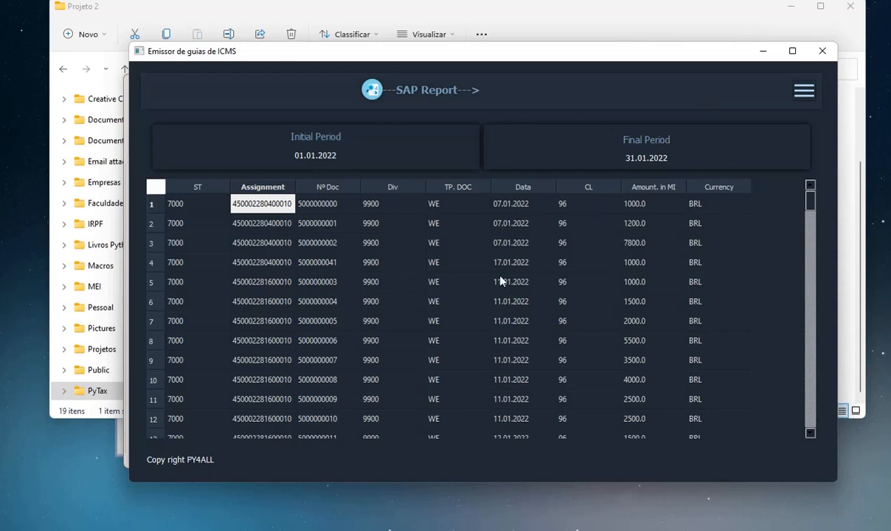